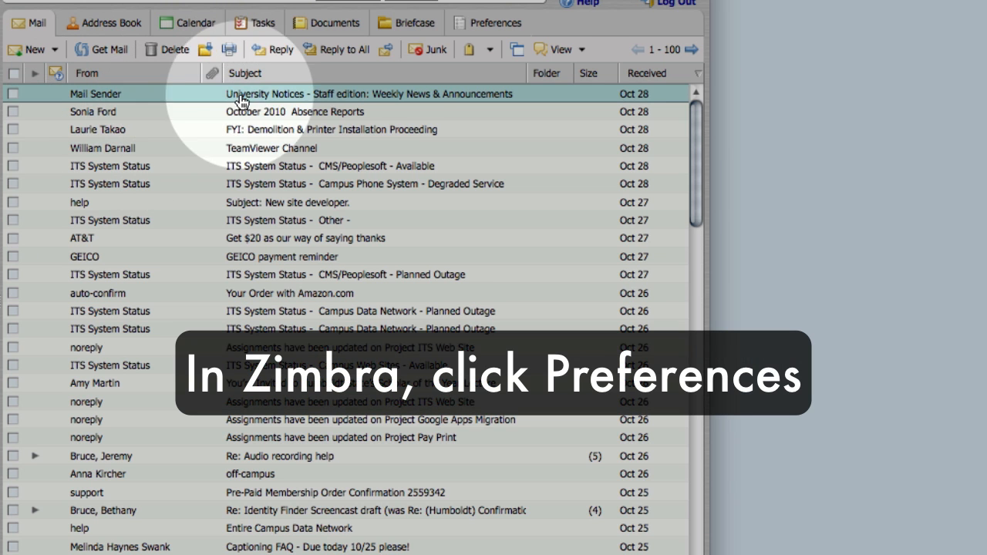
- Open the Zimbra Preferences tab to reach the General settings
left_click(391, 99)
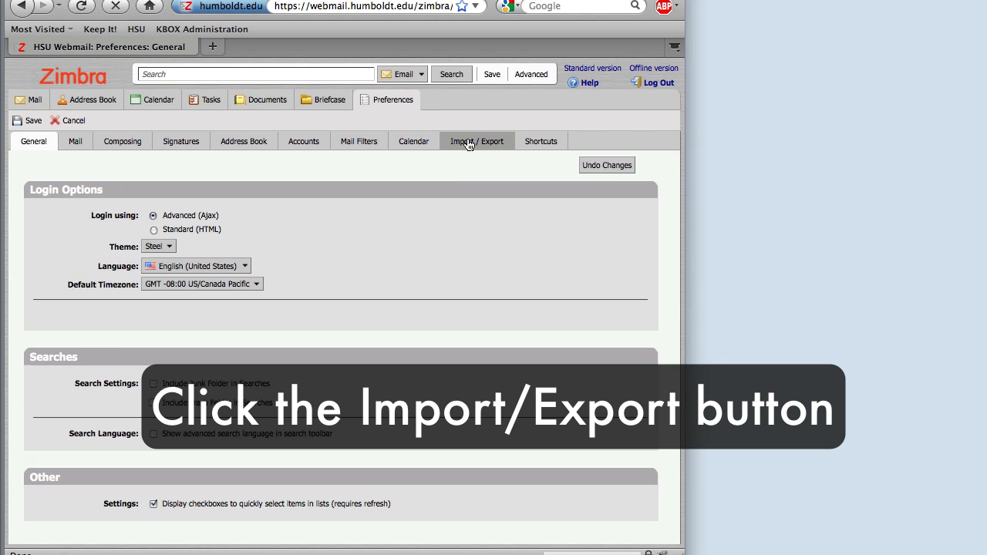
- In Import / Export, set the export type to Contacts
left_click(476, 141)
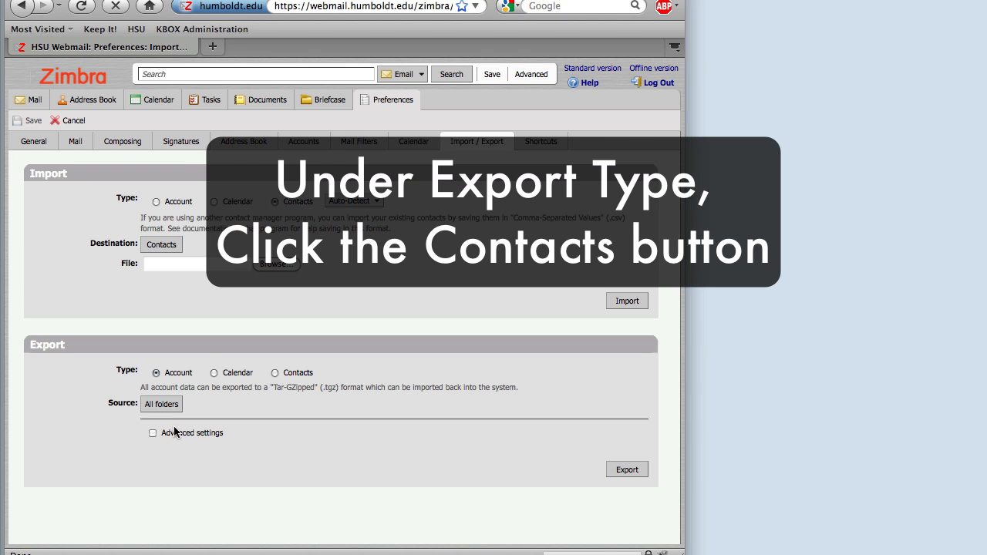
left_click(276, 373)
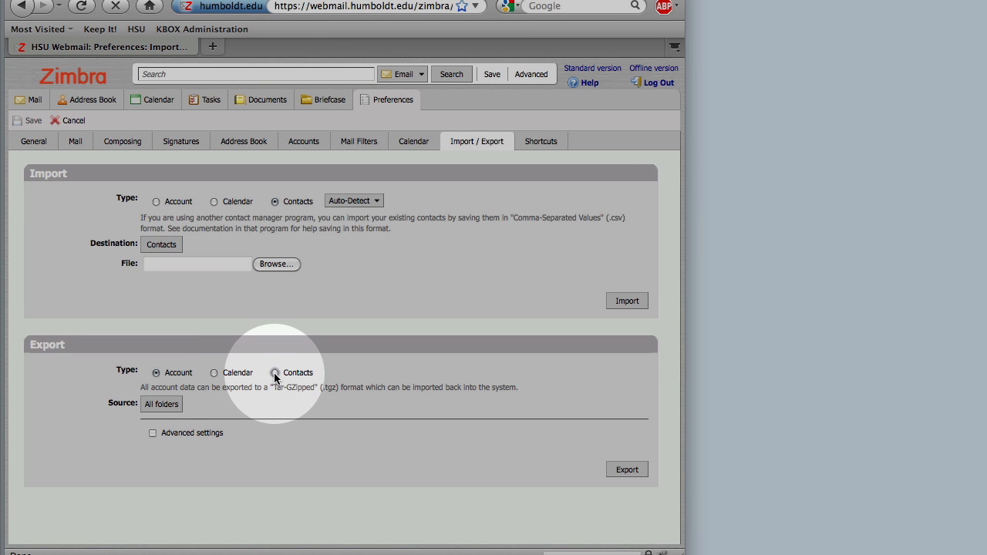
left_click(277, 372)
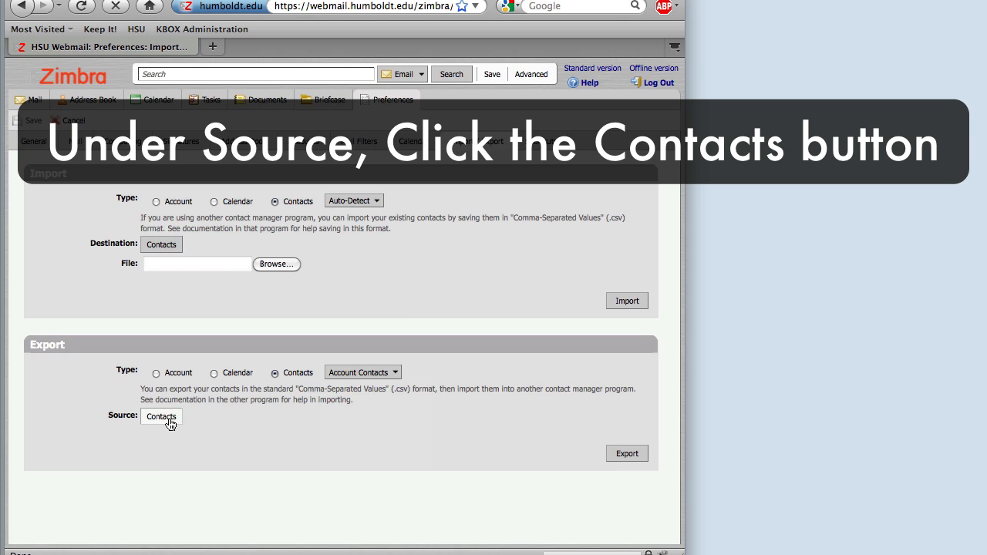
- Choose the Contacts address book in Choose Folder and confirm it as the export source
left_click(160, 417)
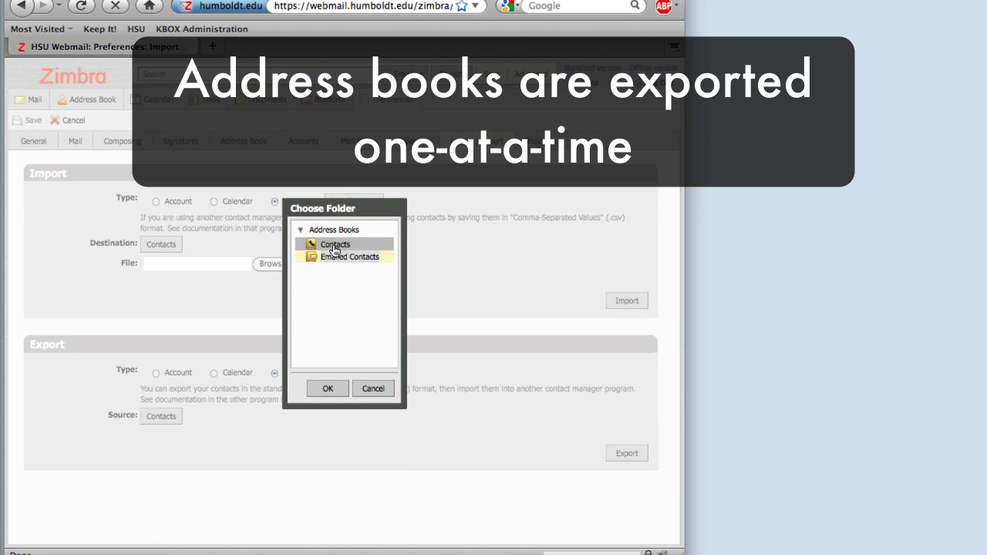
mouse_move(314, 394)
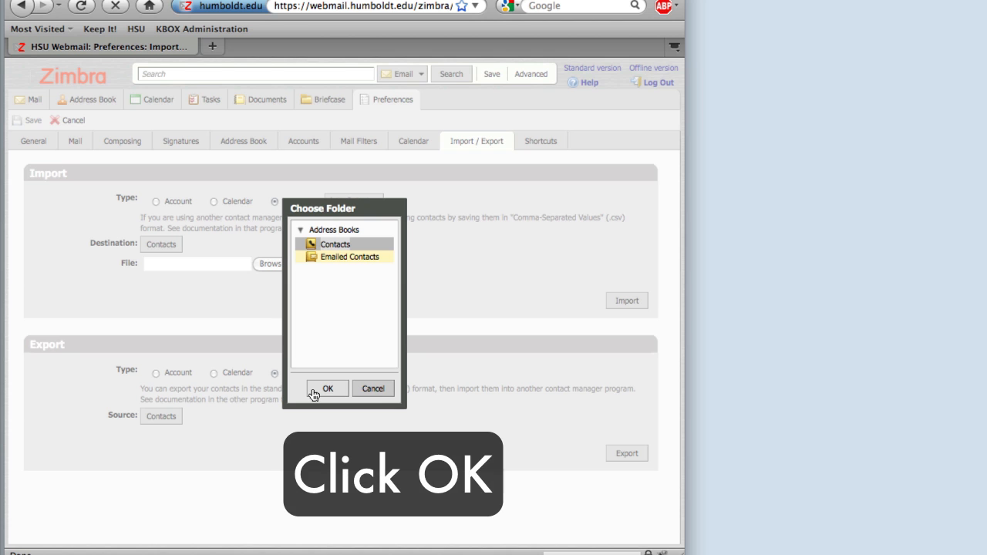
left_click(327, 388)
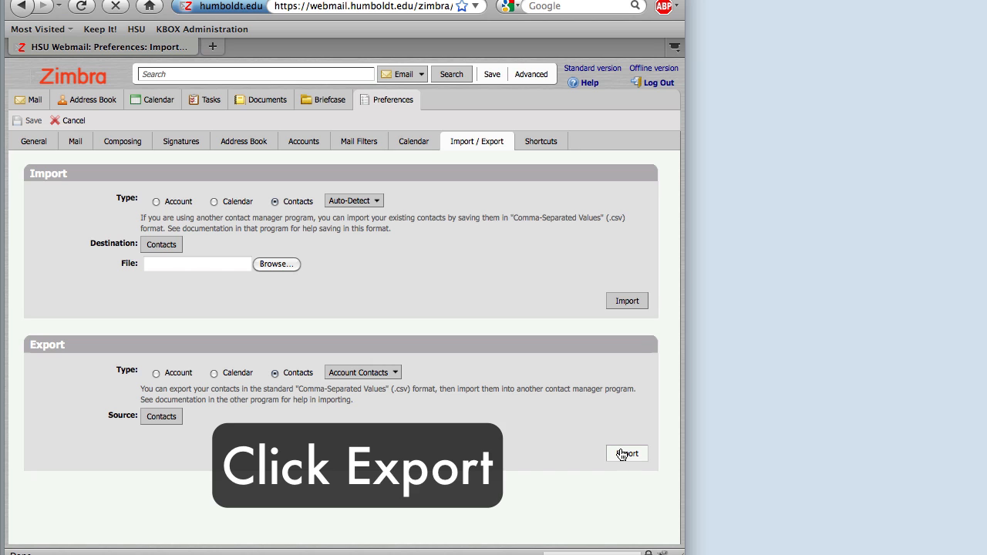
- Export the Contacts address book and save Contacts.csv to disk
left_click(627, 453)
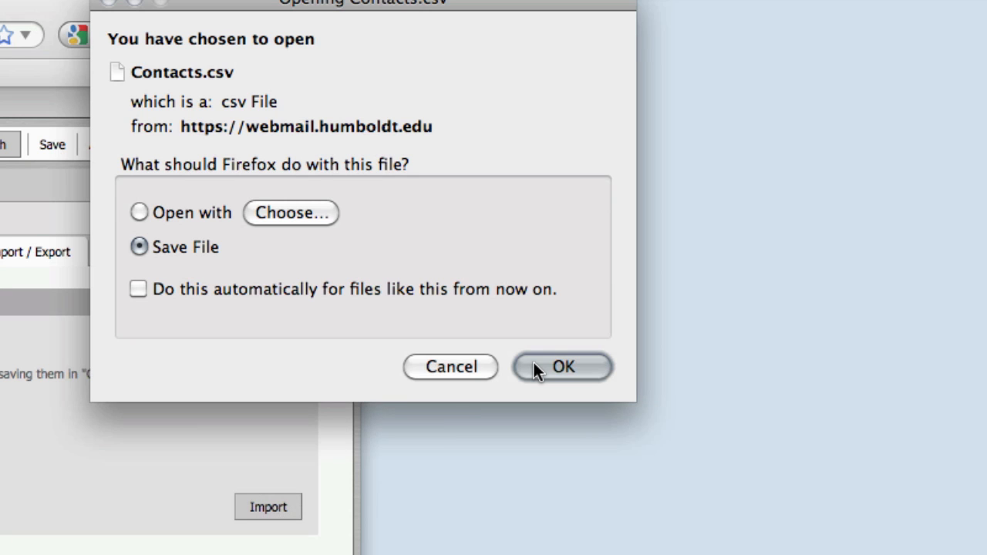
left_click(565, 367)
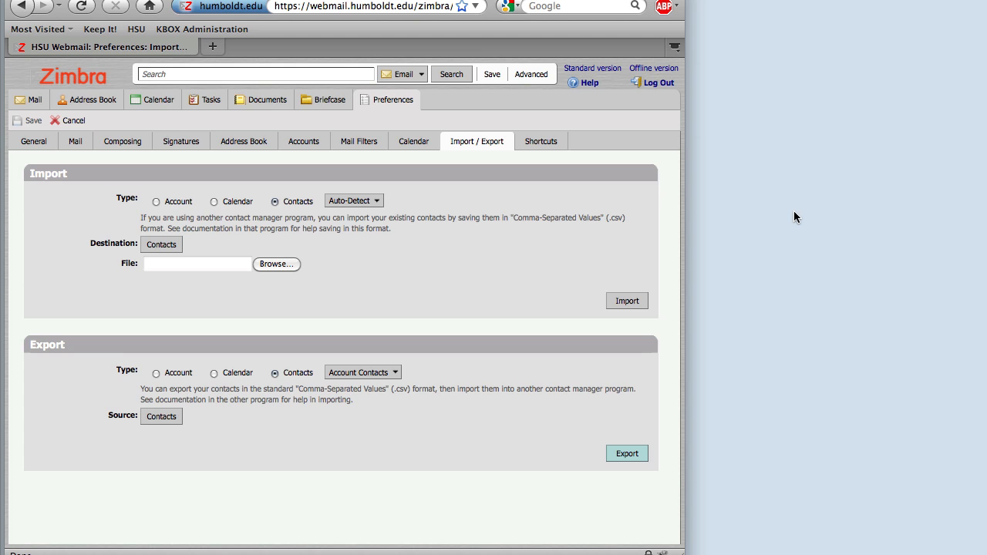
mouse_move(428, 507)
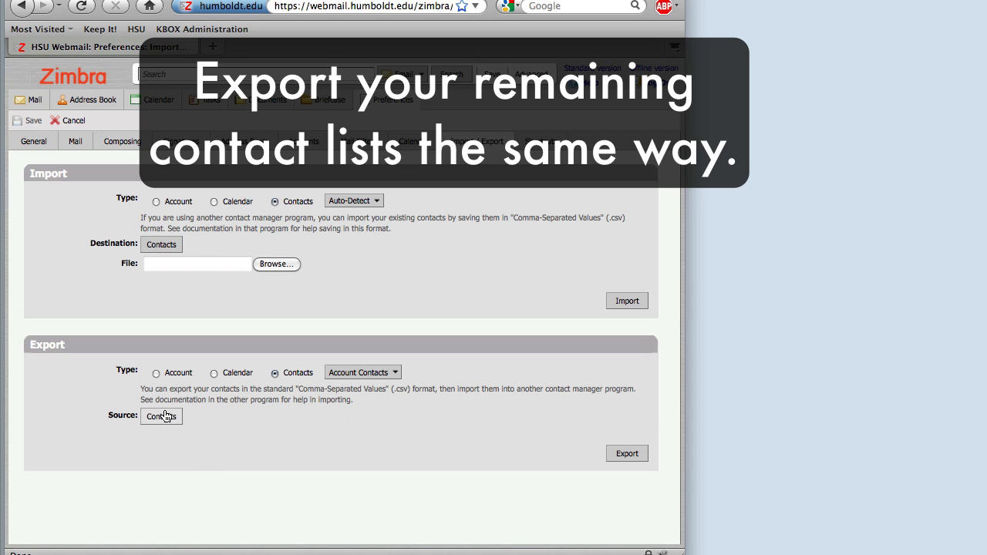
- Set Emailed Contacts as the export source and export it
left_click(161, 417)
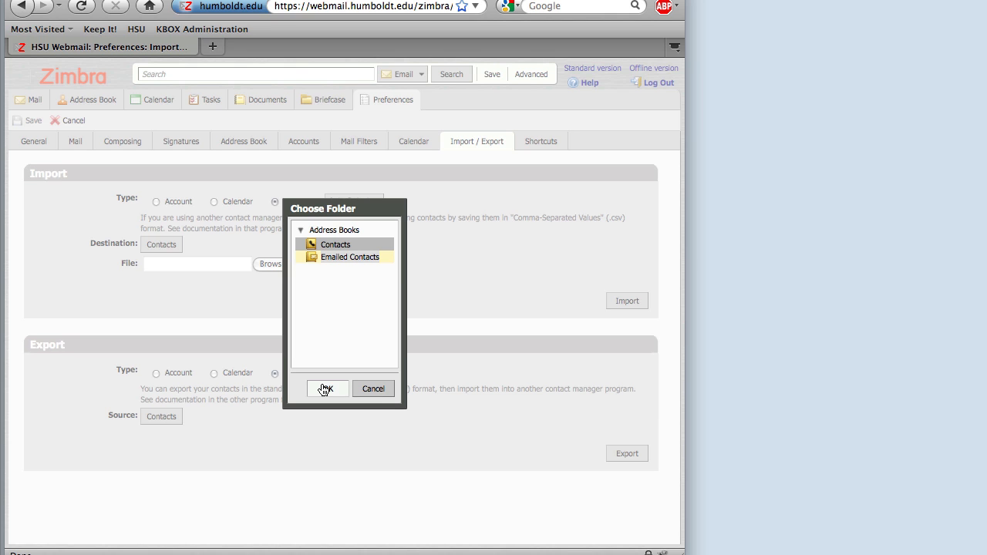
left_click(327, 389)
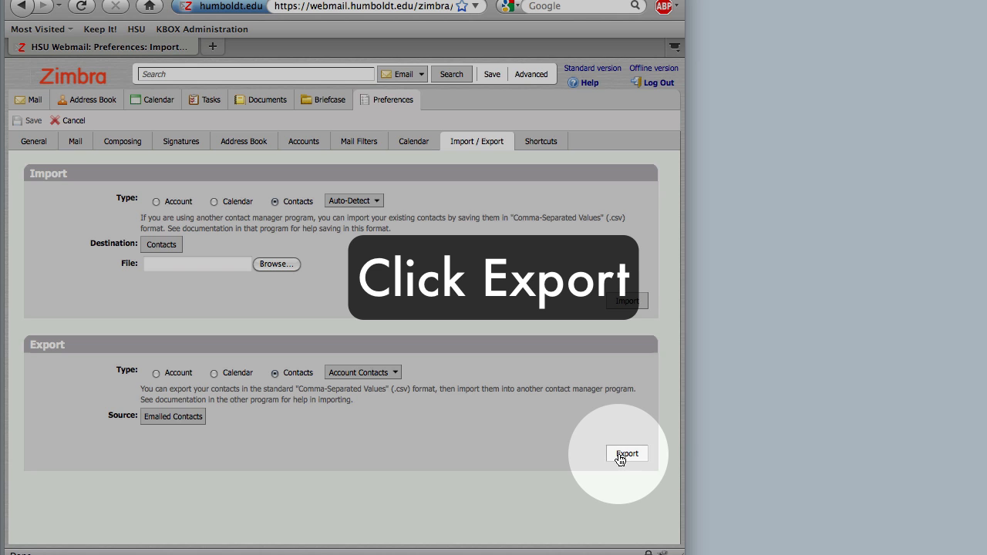
left_click(627, 454)
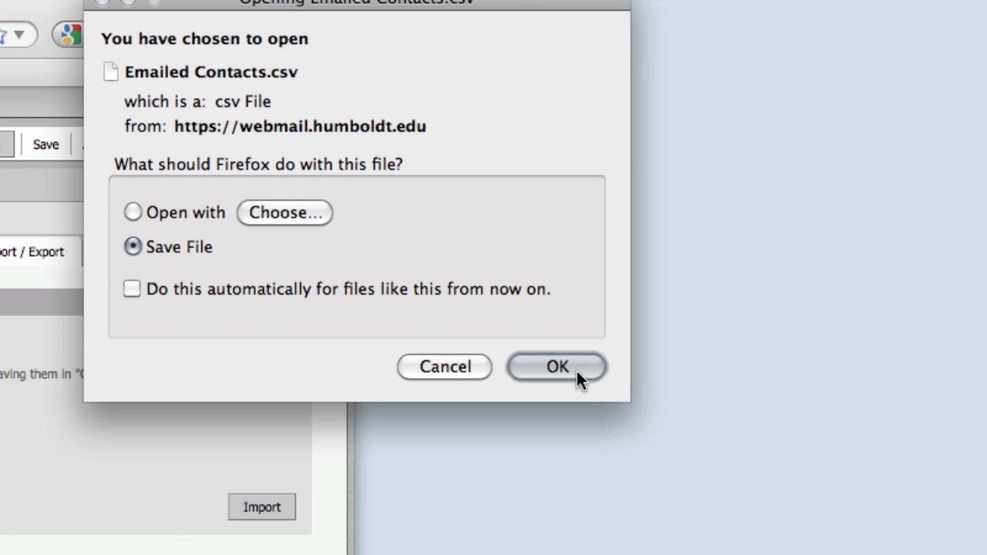
- Save Emailed Contacts.csv, then open Contacts in the Gmail sidebar
left_click(557, 368)
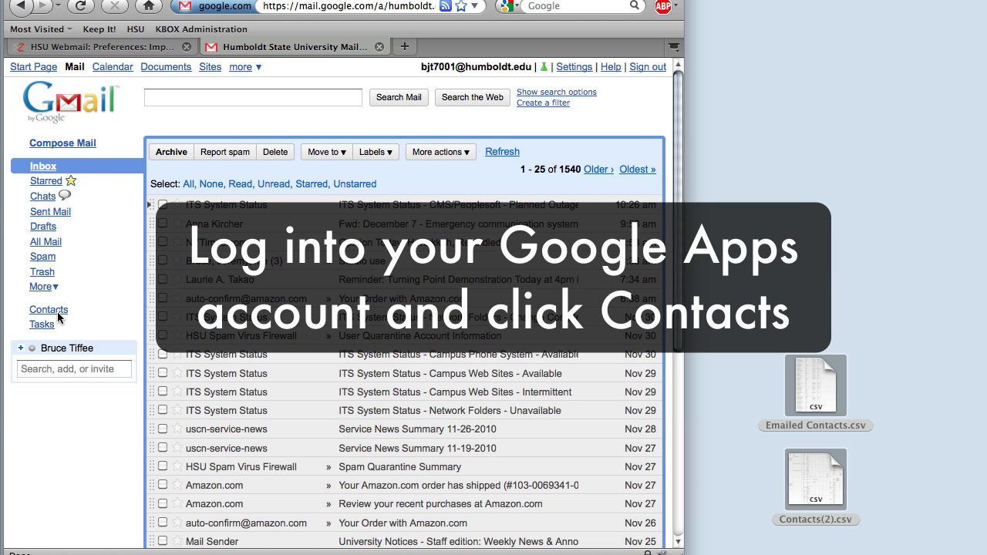
mouse_move(52, 319)
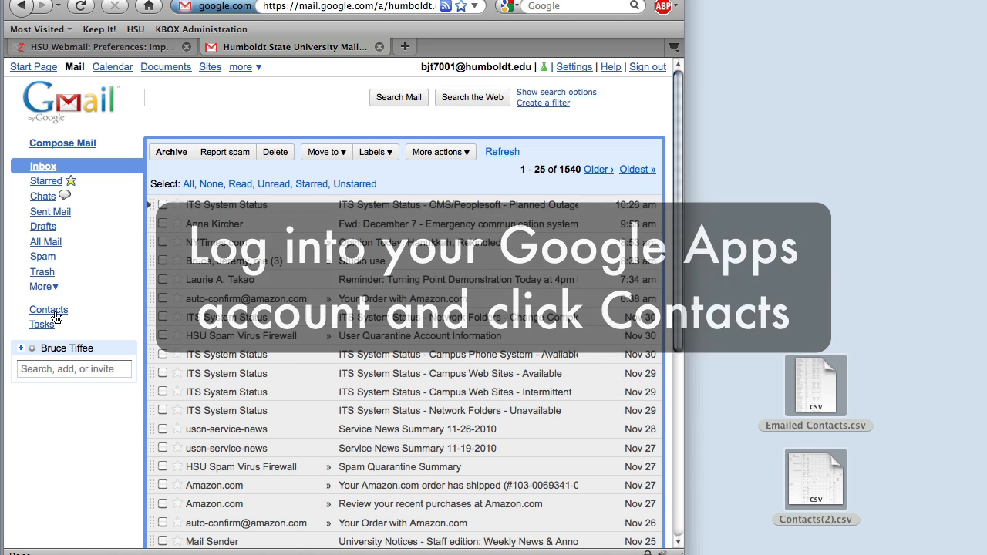
left_click(48, 309)
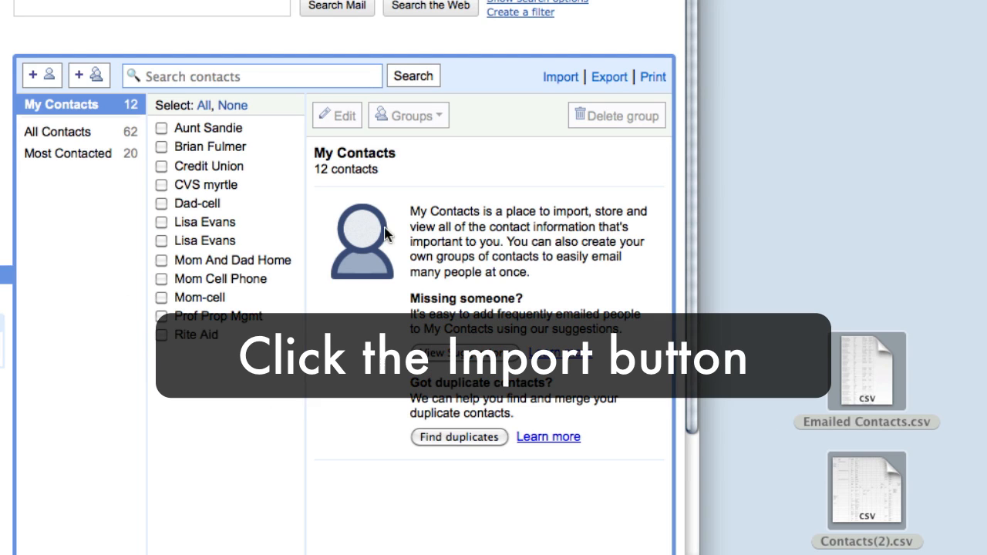
left_click(557, 76)
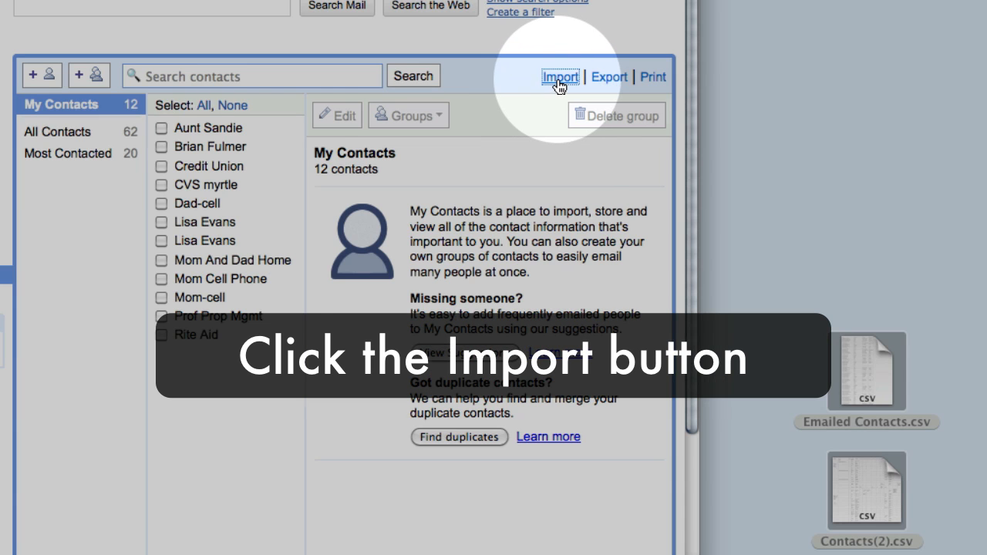
- Import Emailed Contacts.csv from the desktop into Gmail Contacts
left_click(554, 76)
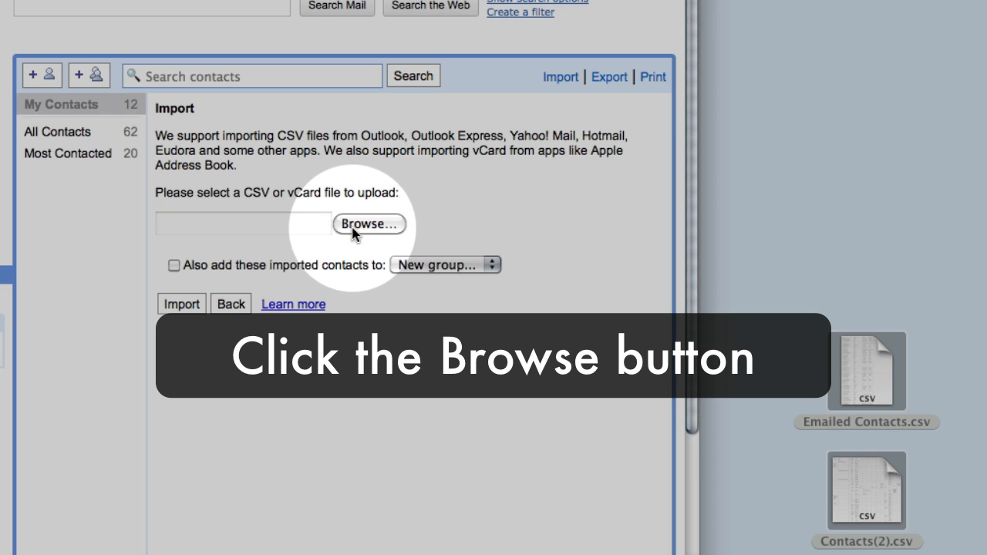
left_click(369, 223)
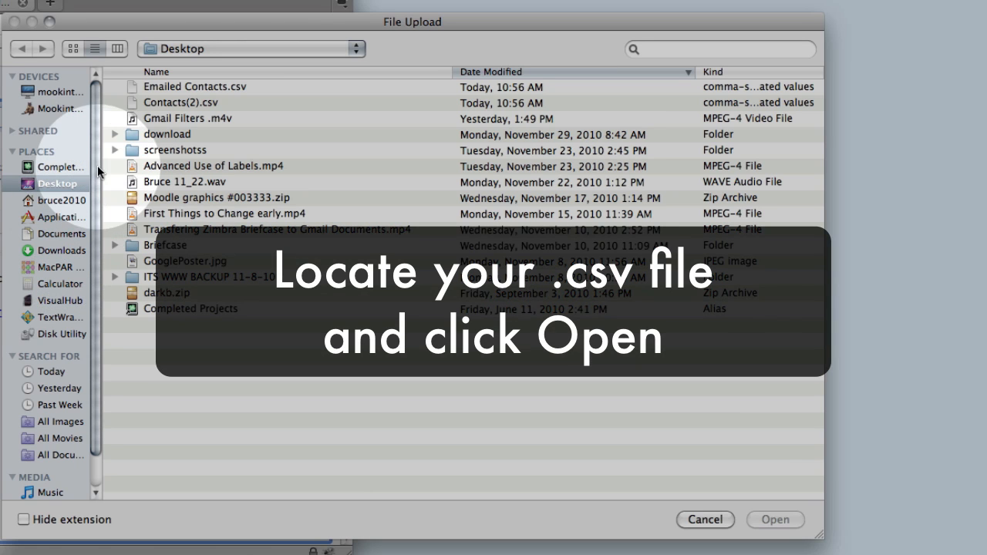
left_click(195, 86)
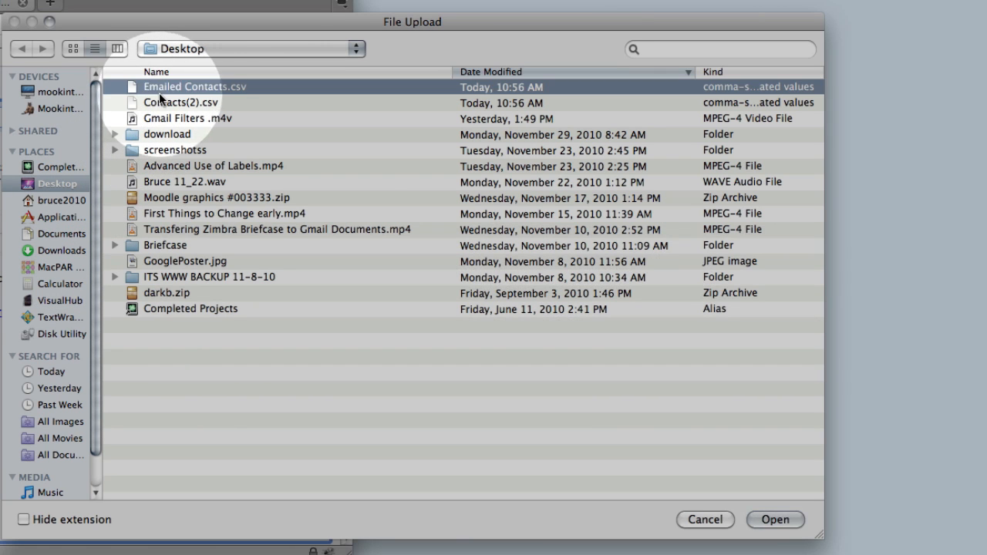
left_click(780, 520)
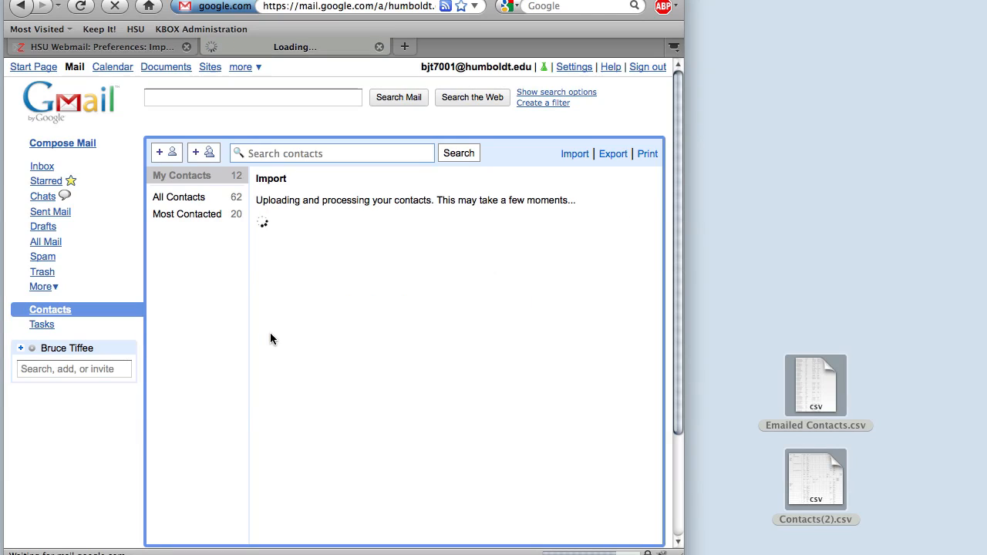